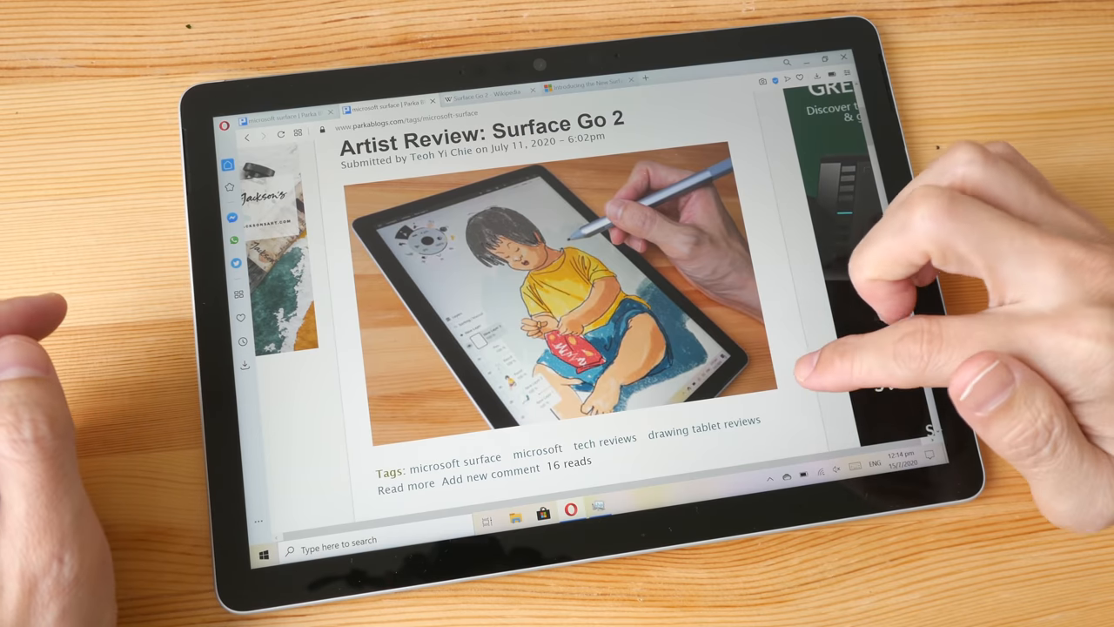
Scroll down the Parkablogs page past the Surface Go 2 review to the Surface Book 3 review
{"action": "scroll", "scroll_direction": "down", "scroll_amount": 3}
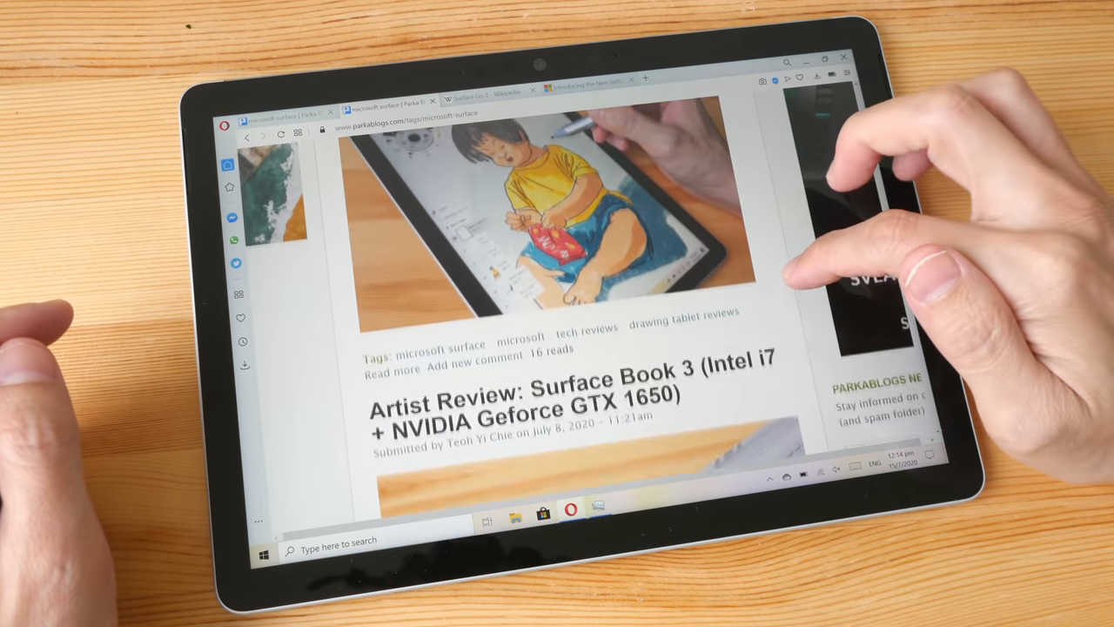
{"action": "scroll", "scroll_direction": "down", "scroll_amount": 3}
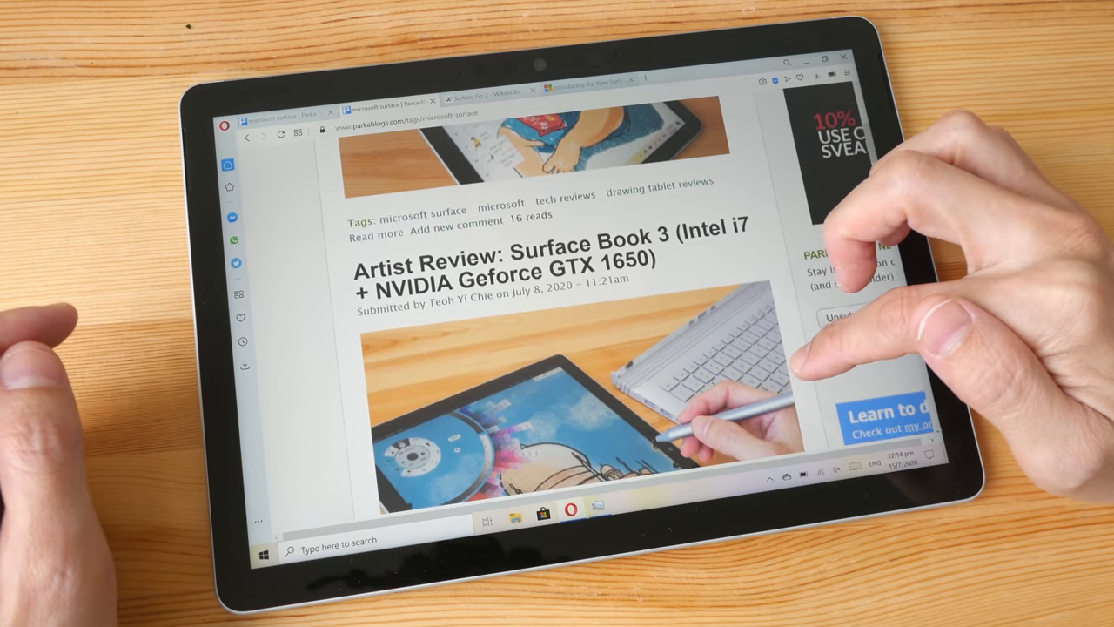
{"action": "scroll", "scroll_direction": "down", "scroll_amount": 3}
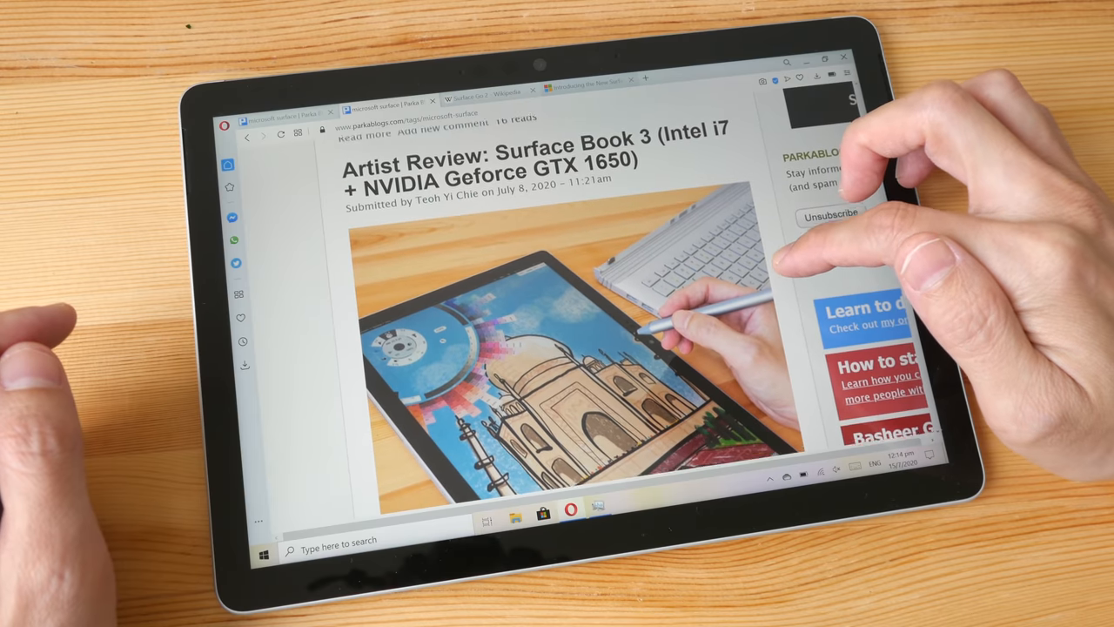
{"action": "scroll", "scroll_direction": "down", "scroll_amount": 3}
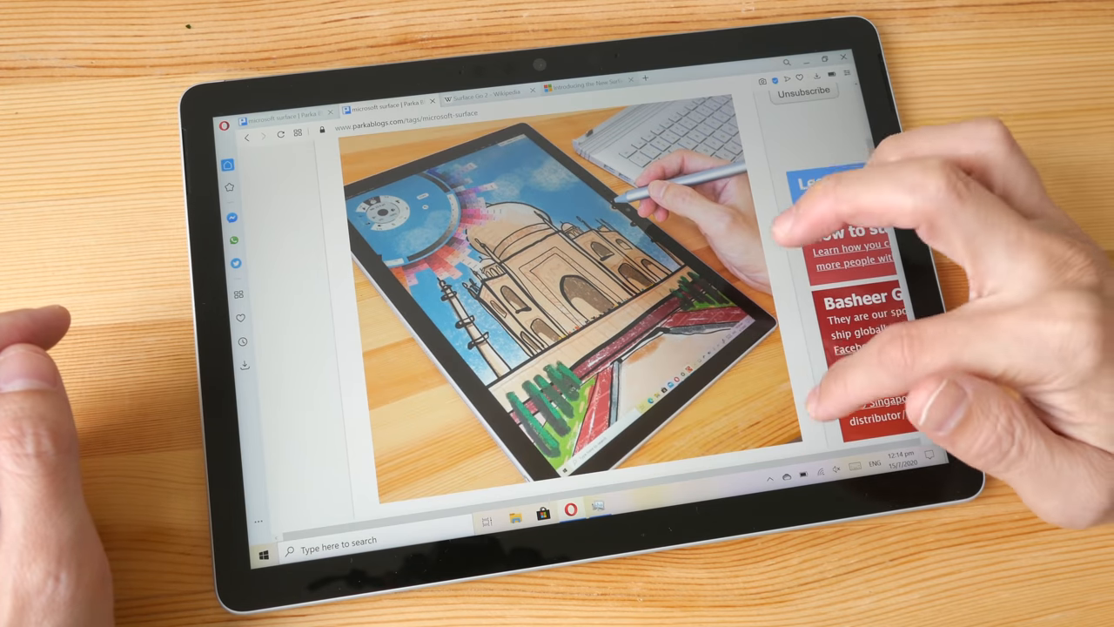
{"action": "scroll", "scroll_direction": "down", "scroll_amount": 3}
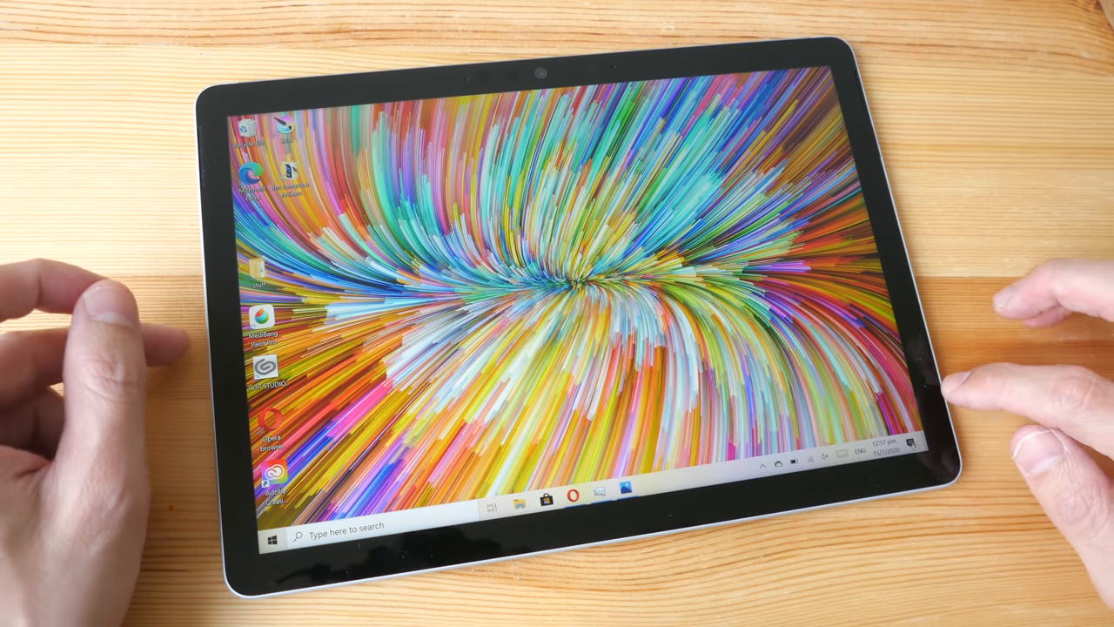
Dismiss the browser to reveal the Windows desktop wallpaper
{"action": "left_click", "coordinate": [919, 461]}
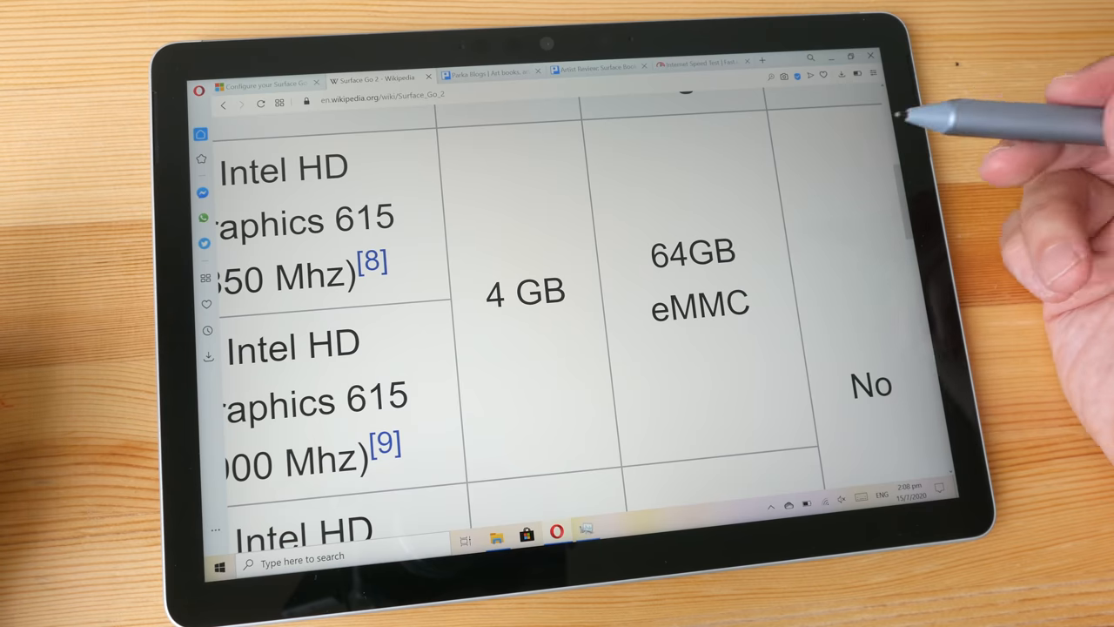
{"action": "mouse_move", "coordinate": [774, 313]}
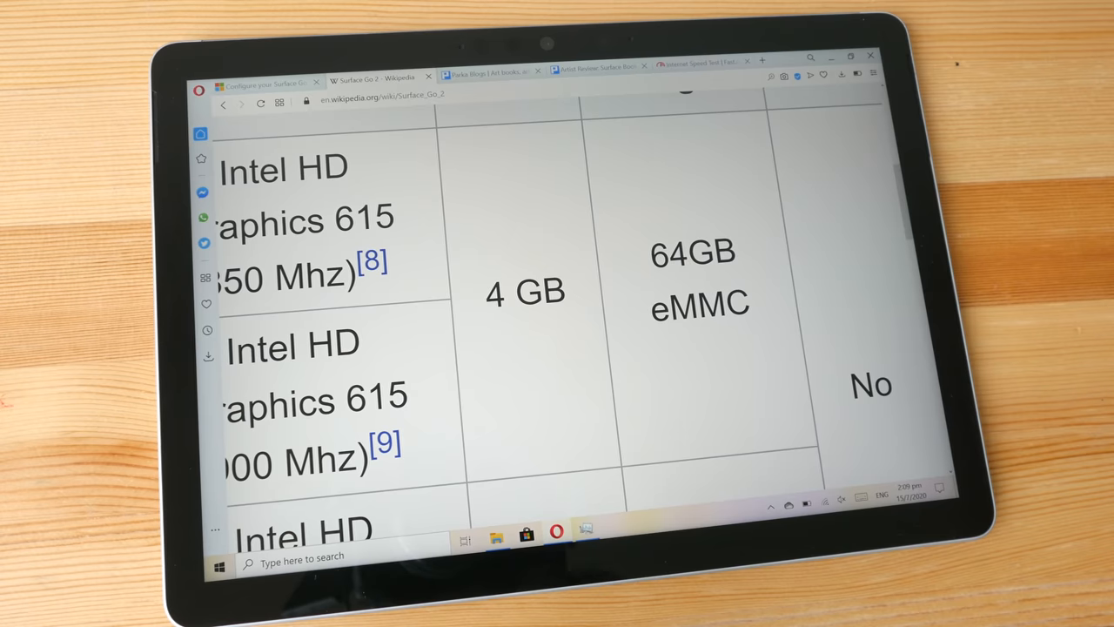
Scroll the Surface Go 2 spec table down to the 8 GB NVMe configurations and Features section
{"action": "scroll", "scroll_direction": "down", "scroll_amount": 3}
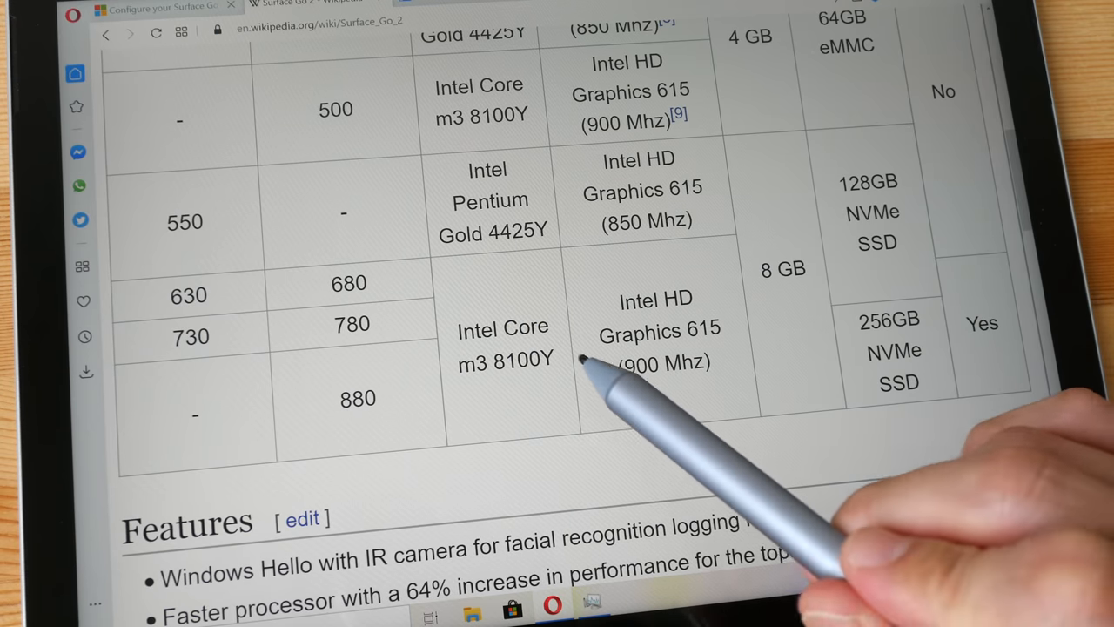
{"action": "mouse_move", "coordinate": [583, 397]}
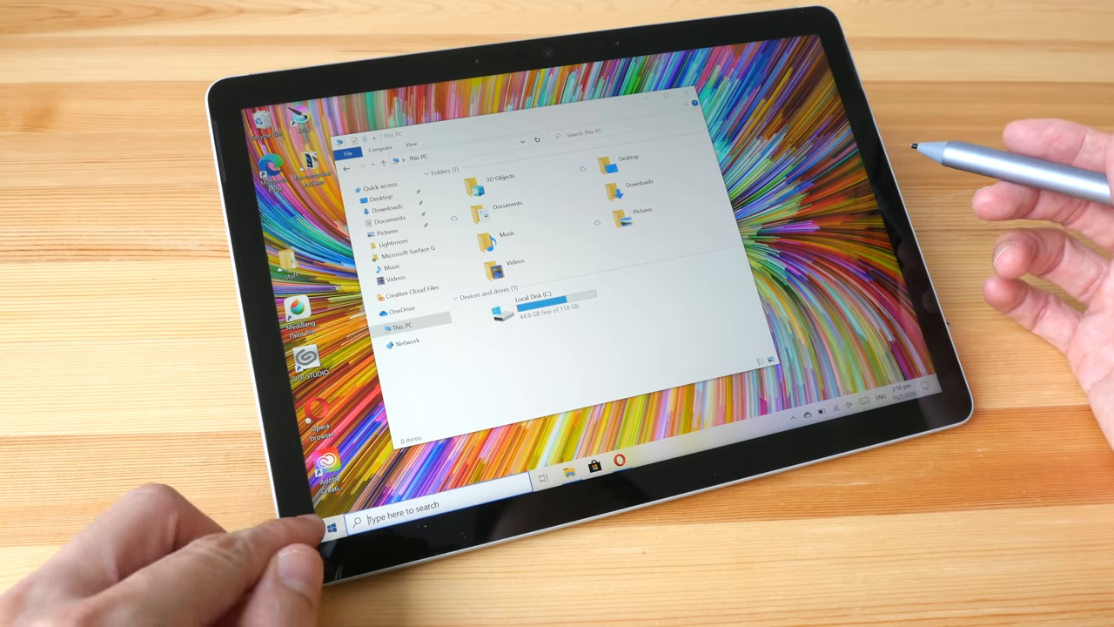
{"action": "left_click", "coordinate": [334, 521]}
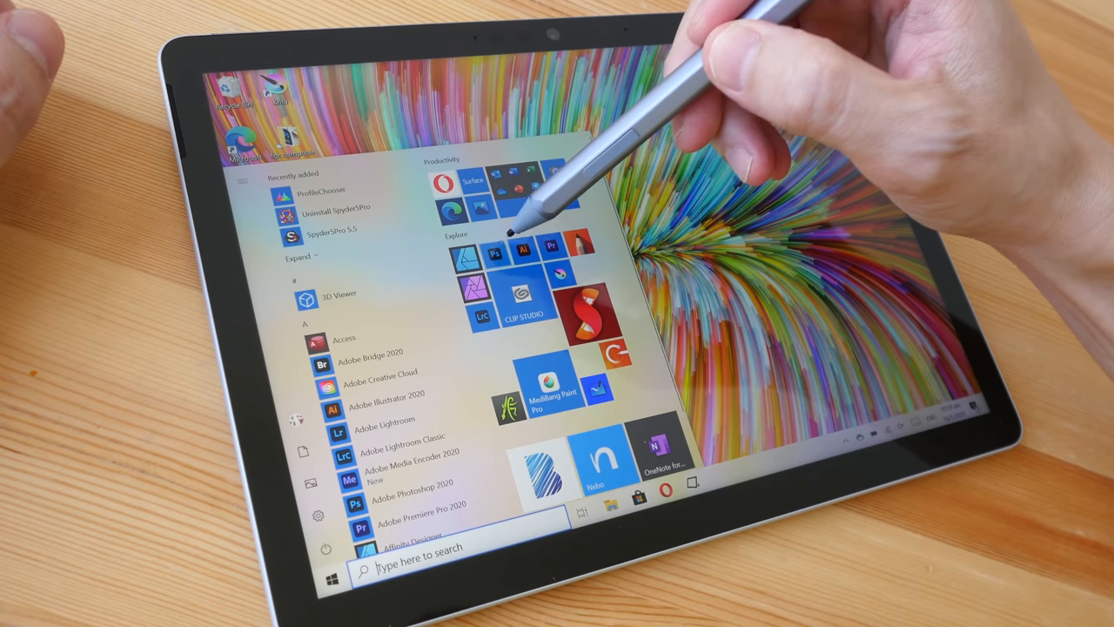
Launch Photoshop, preview the New Document presets, and return to the Home screen with recent sketches
{"action": "left_click", "coordinate": [334, 578]}
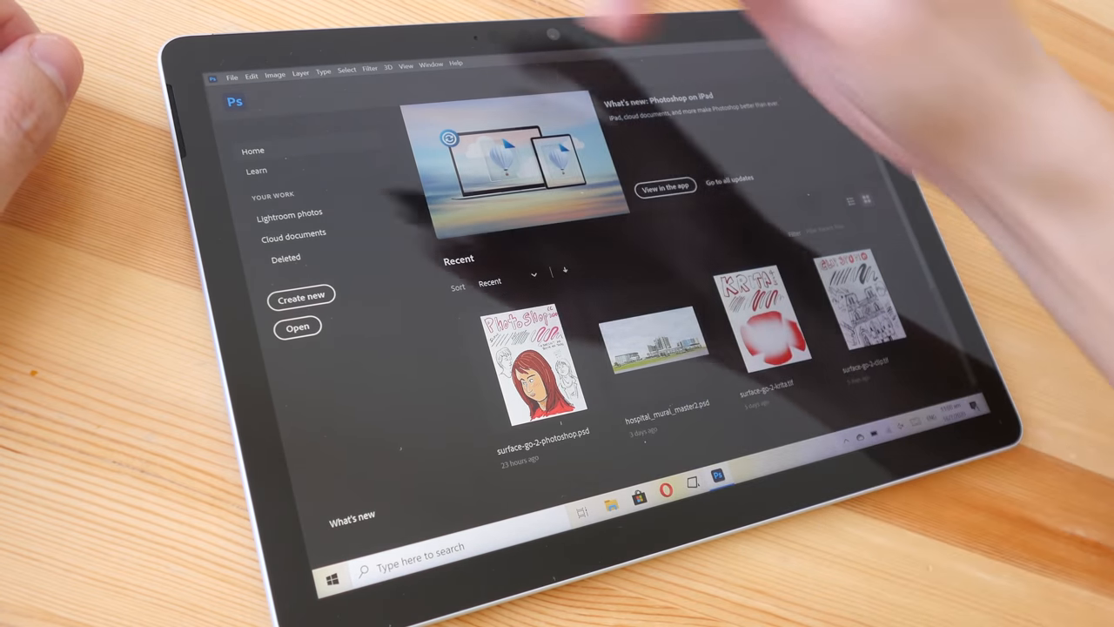
{"action": "left_click", "coordinate": [300, 296]}
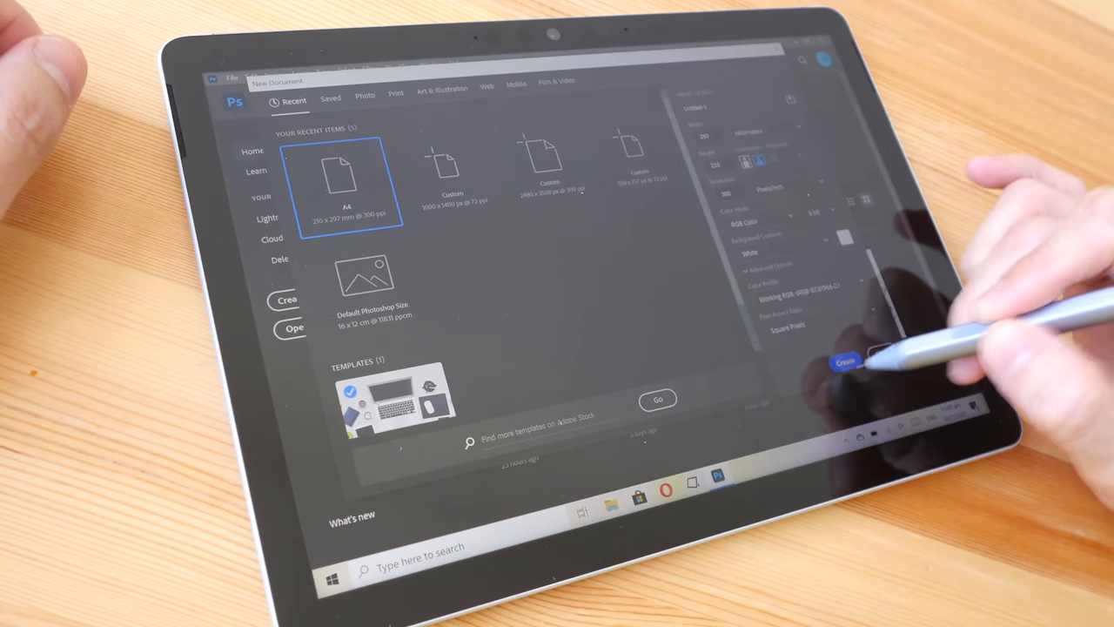
{"action": "left_click", "coordinate": [842, 357]}
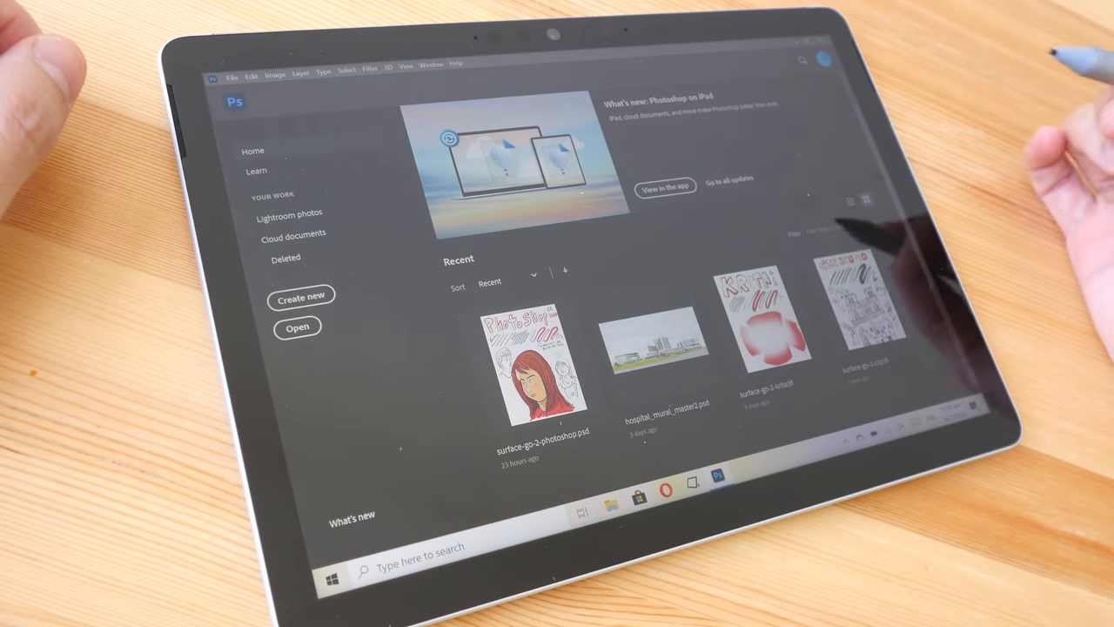